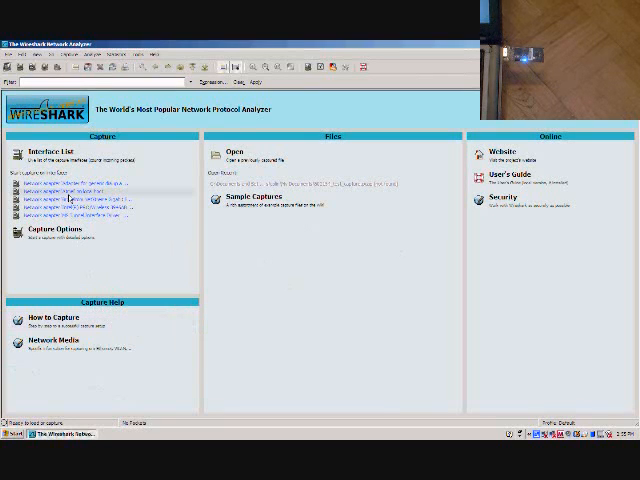
Step: Begin a live capture on the USB network adapter from the Interface List
left_click(64, 198)
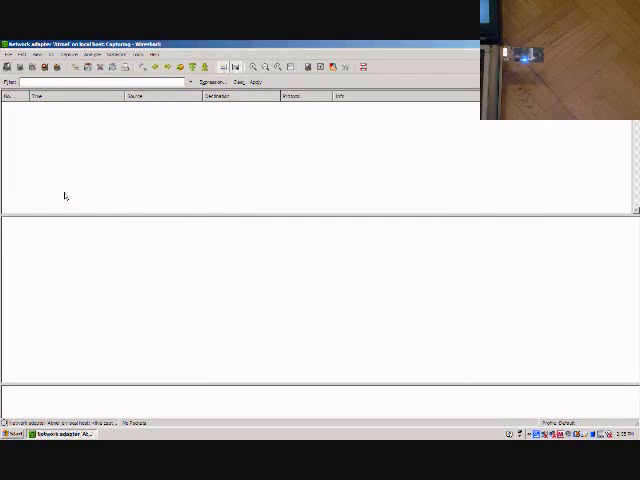